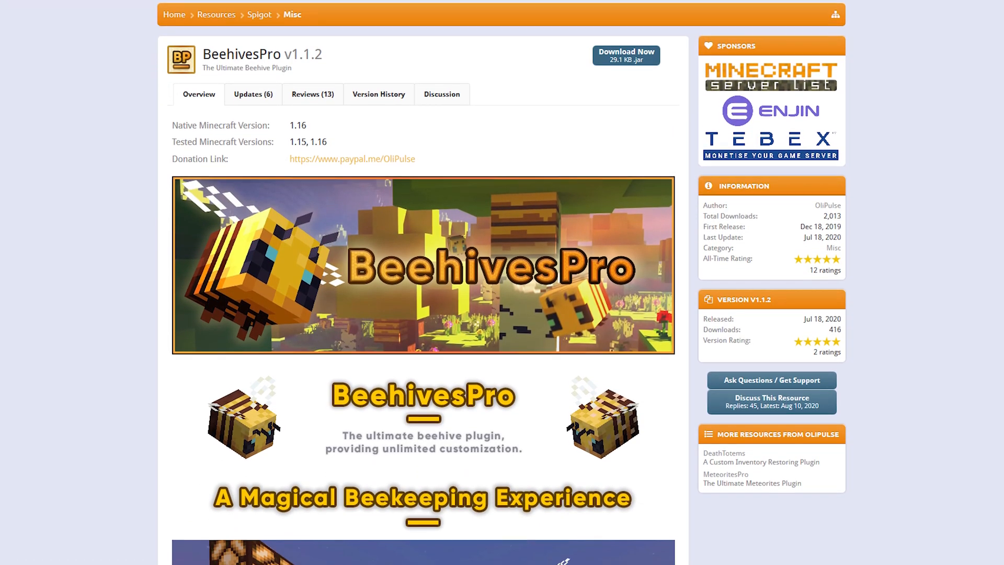
Search the plugin list for BeeHivesPro, install its latest version, and restart the server.
scroll(down, 3)
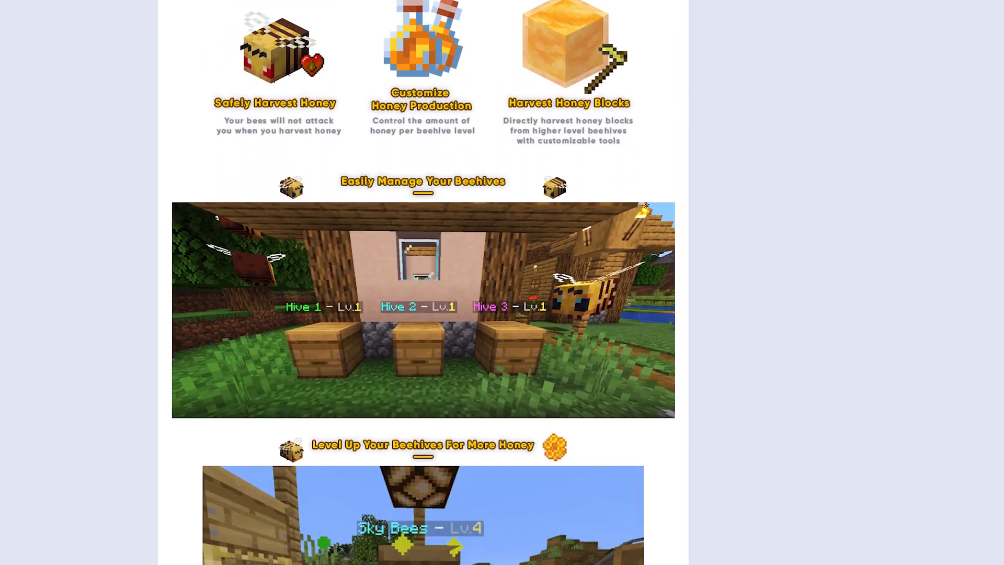
scroll(down, 3)
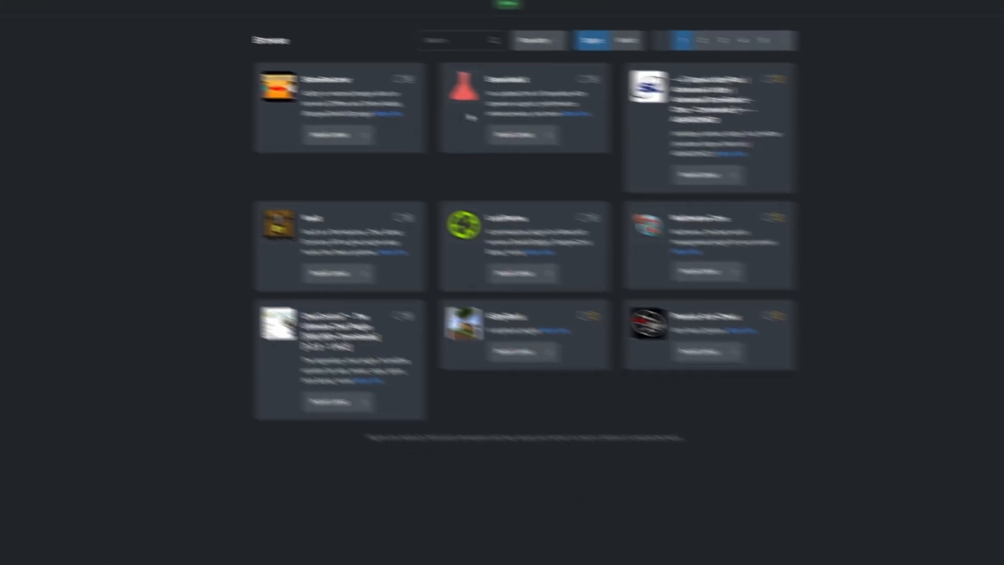
text(BeeHivesPro)
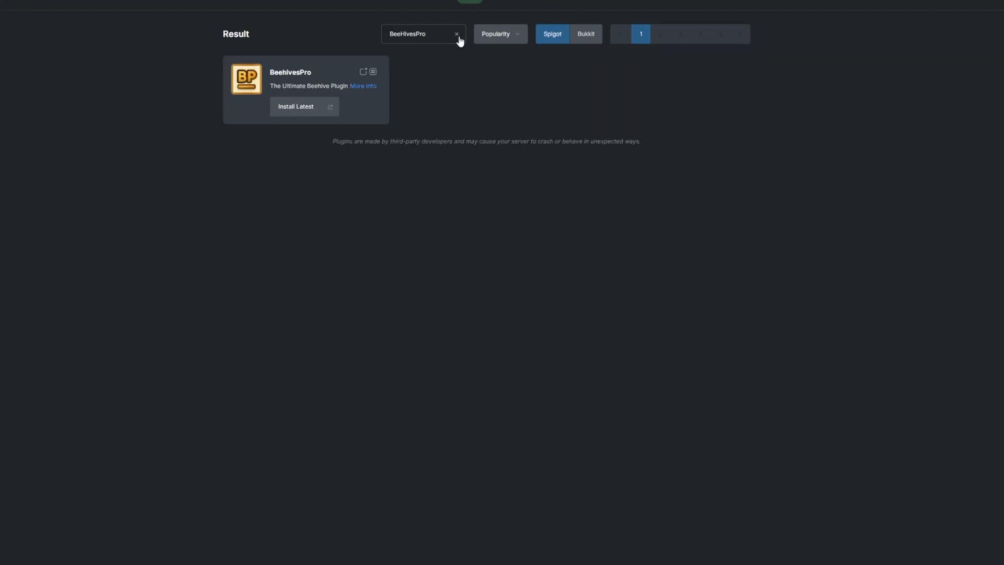
click(296, 106)
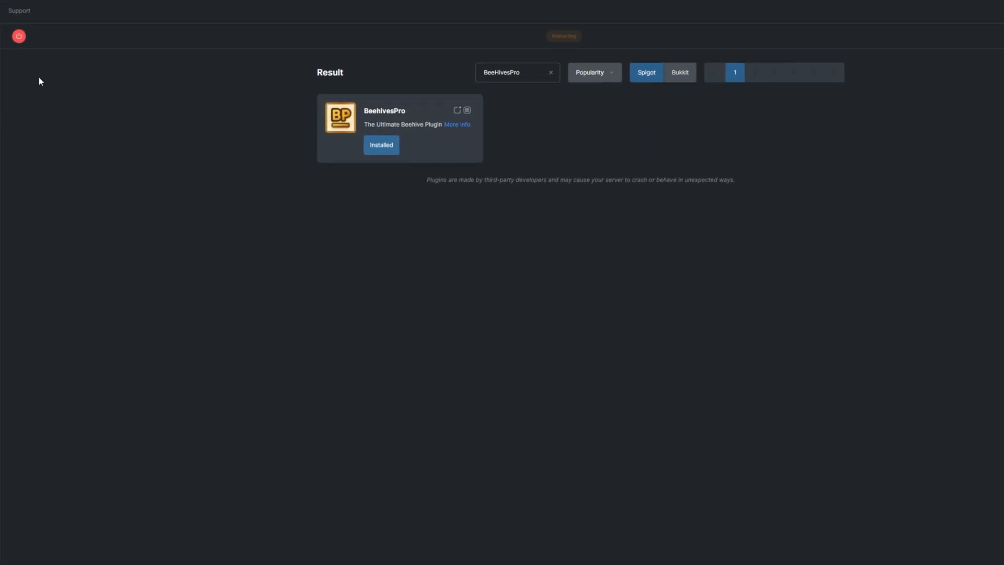
click(457, 124)
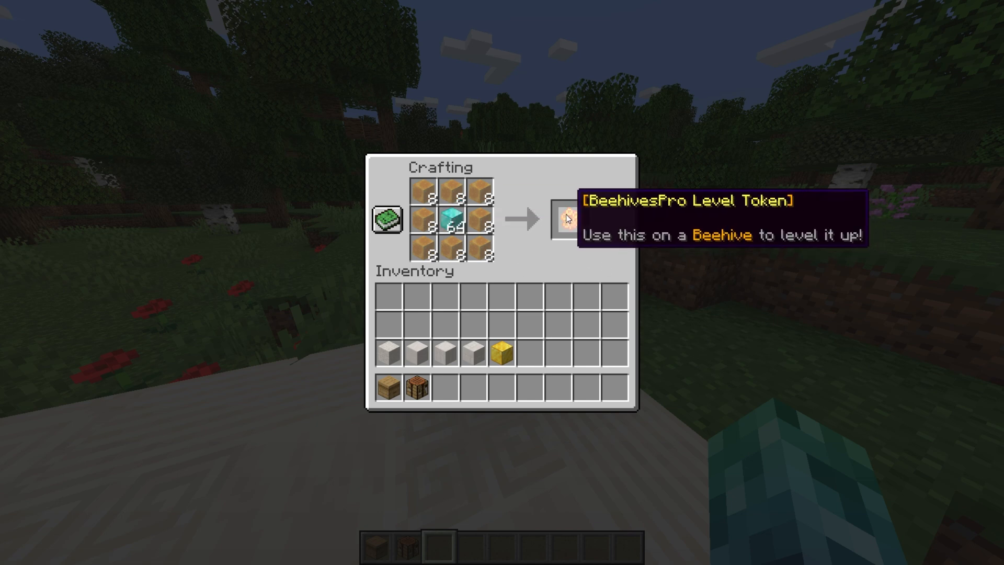
Leave the crafting screen after crafting the Level Token.
key(Escape)
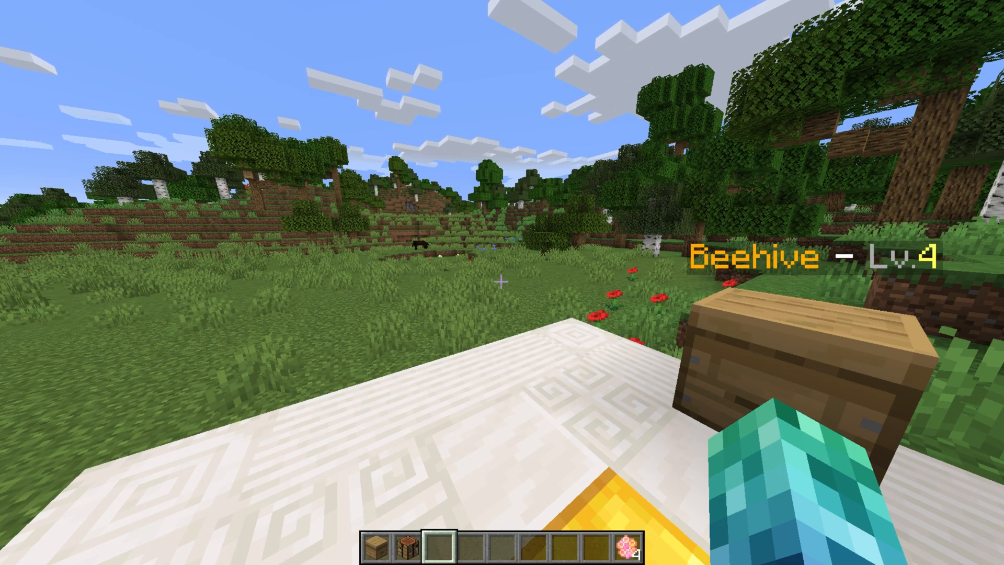
mouse_move(500, 282)
text(/bp give TCNO T)
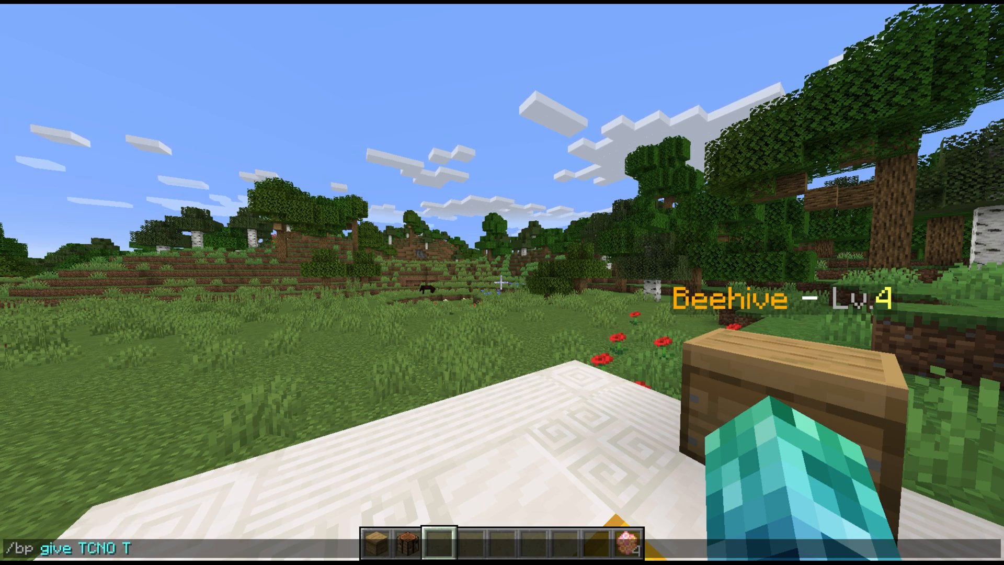
Give two TestHive level 10 hives holding bees Kevin, Kevin2 and Kevin3.
text(estHive)
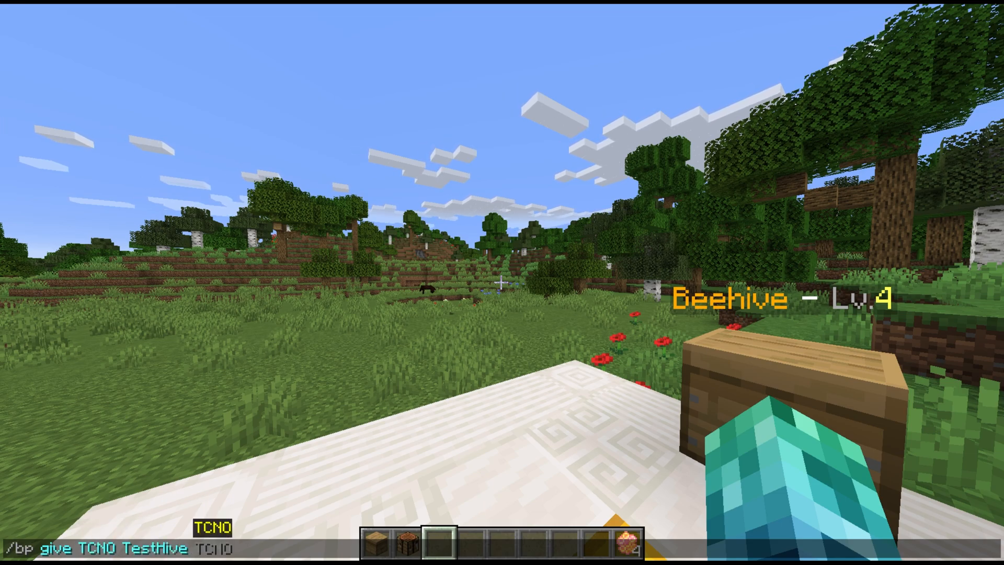
text(10)
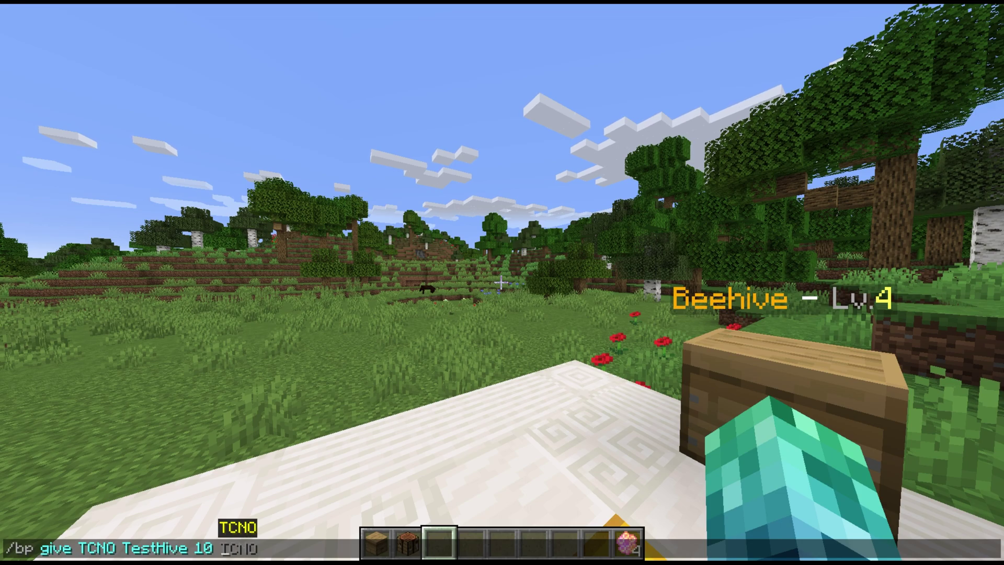
text(Kevin)
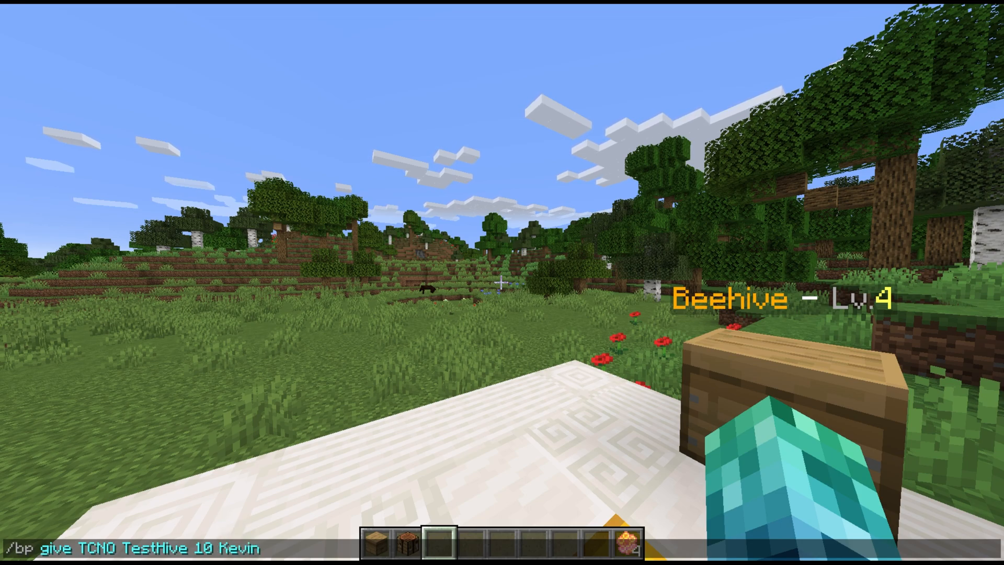
text(,Kevin2)
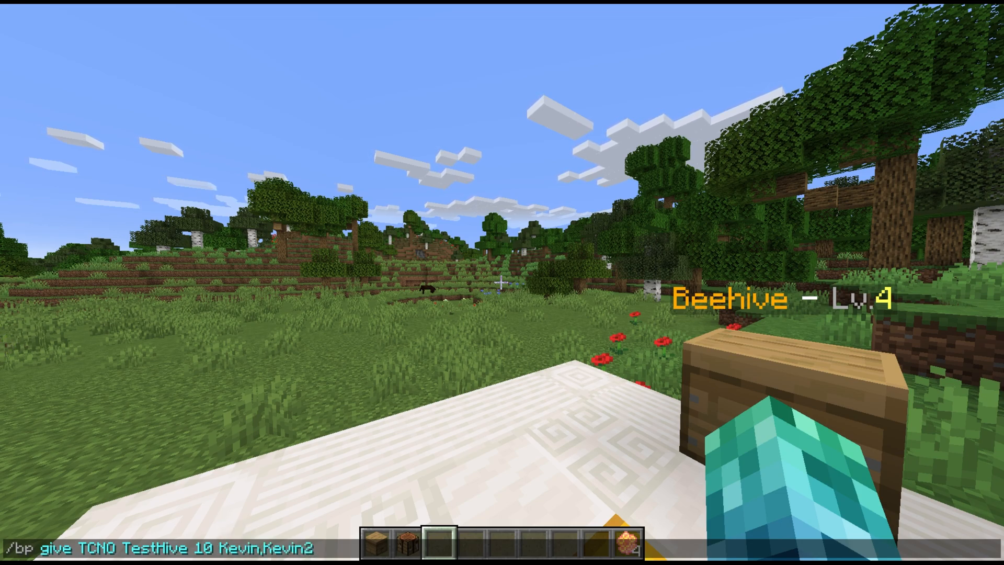
text(,Kevin3)
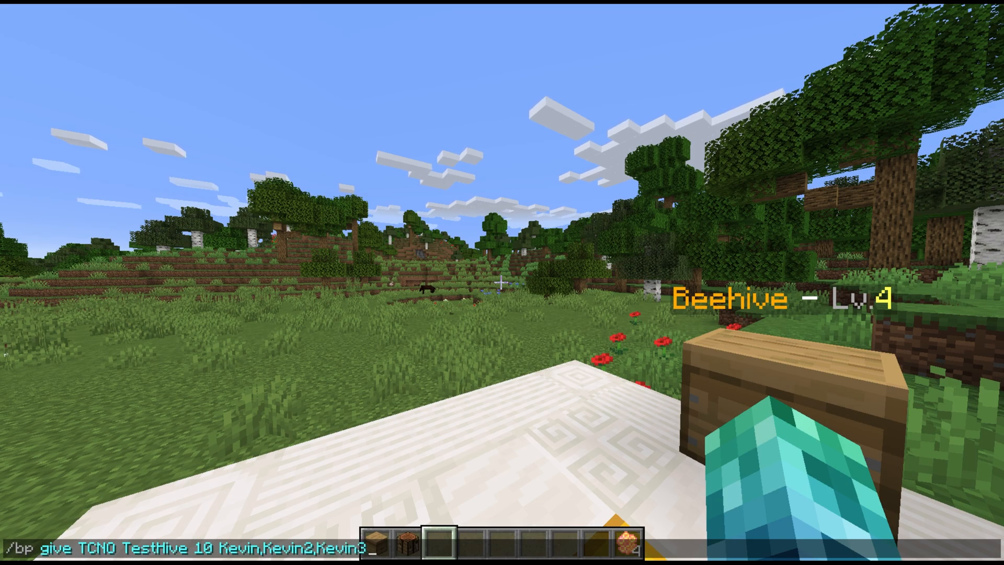
text(" 2")
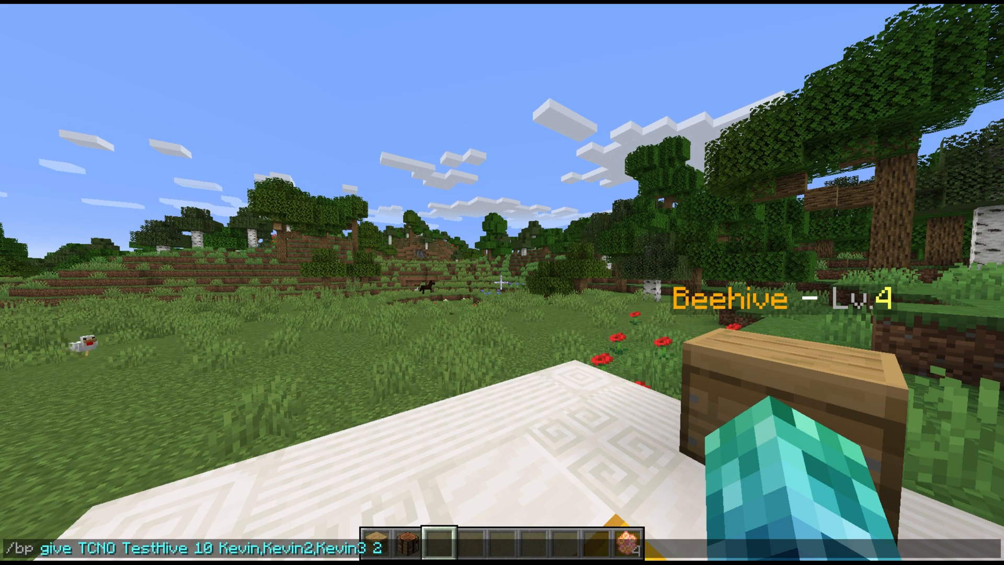
key(e)
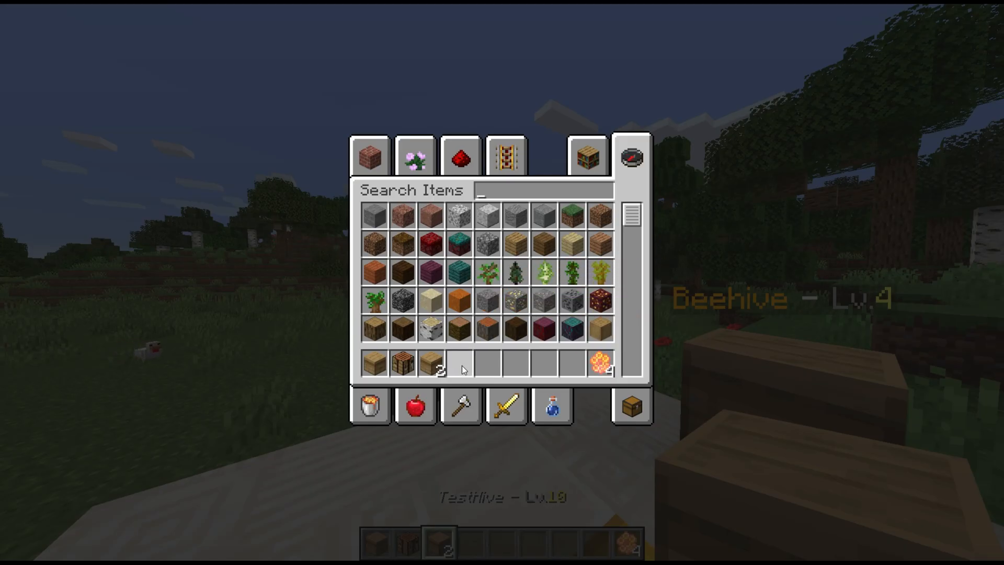
mouse_move(434, 367)
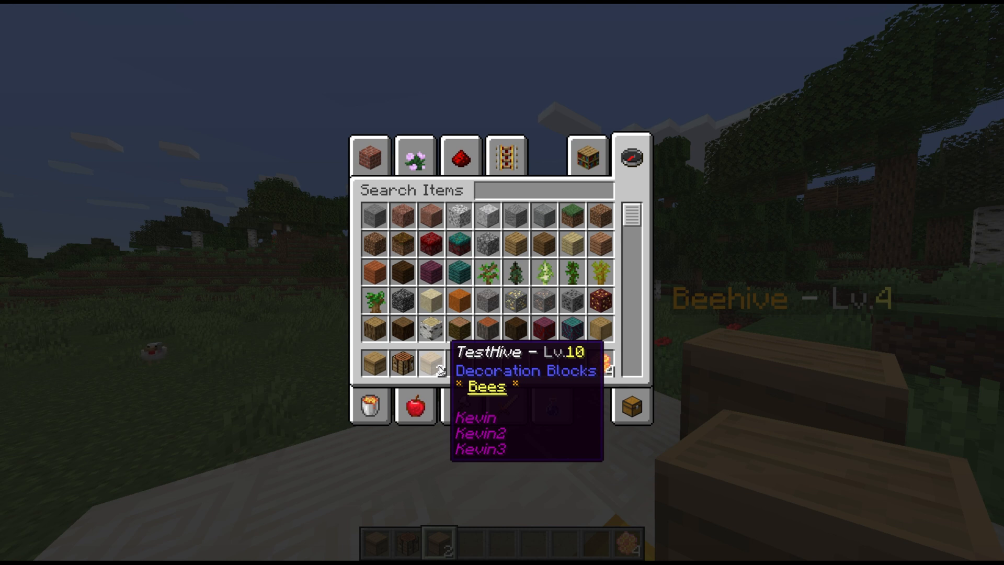
Check the TestHive tooltip in the inventory, then return to the world.
key(Escape)
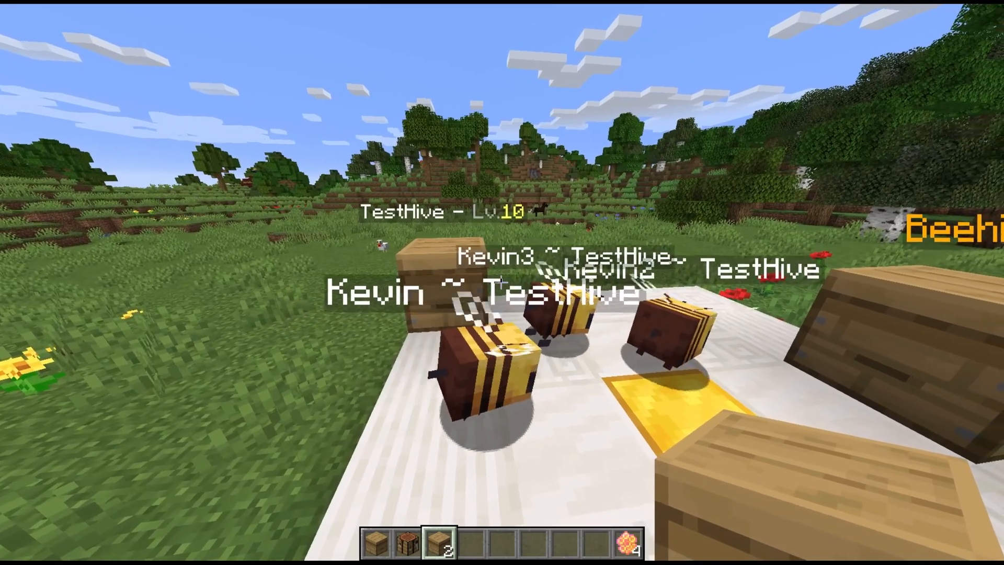
key(e)
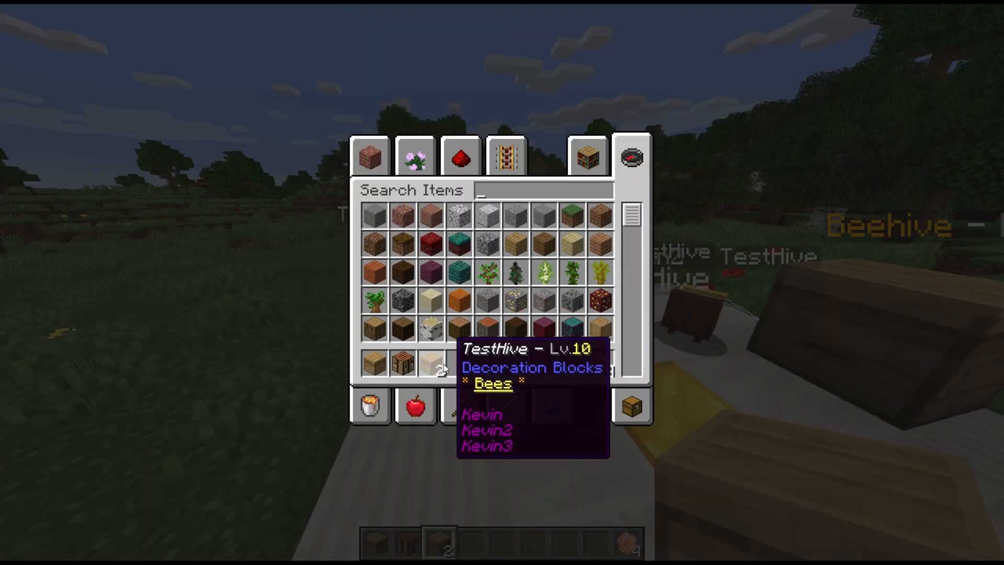
key(Escape)
text(/bp give TCNO)
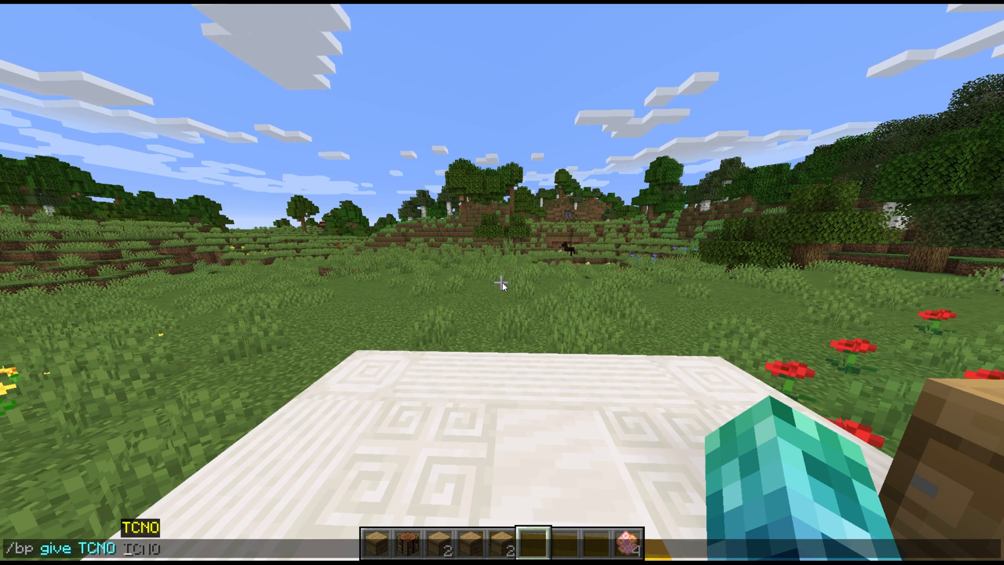
Get and place one Sky Bees preset hive with 'sky 1', then inspect the Level Token.
text(sky 1)
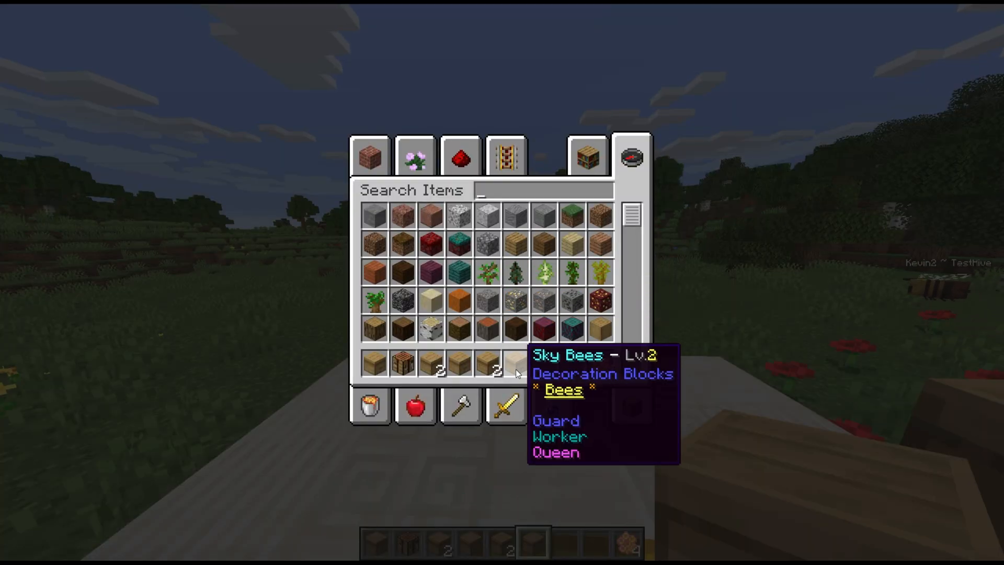
key(Escape)
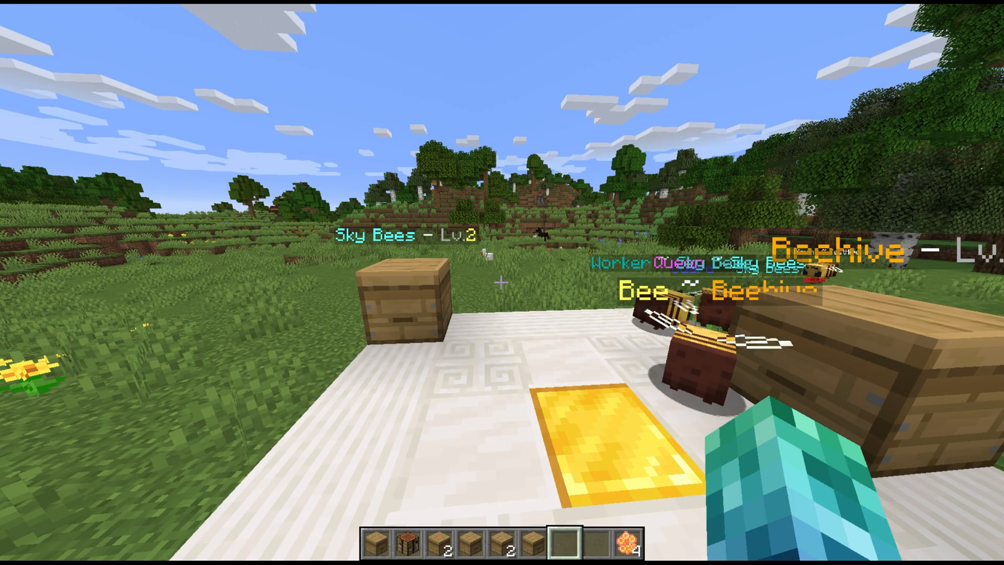
key(e)
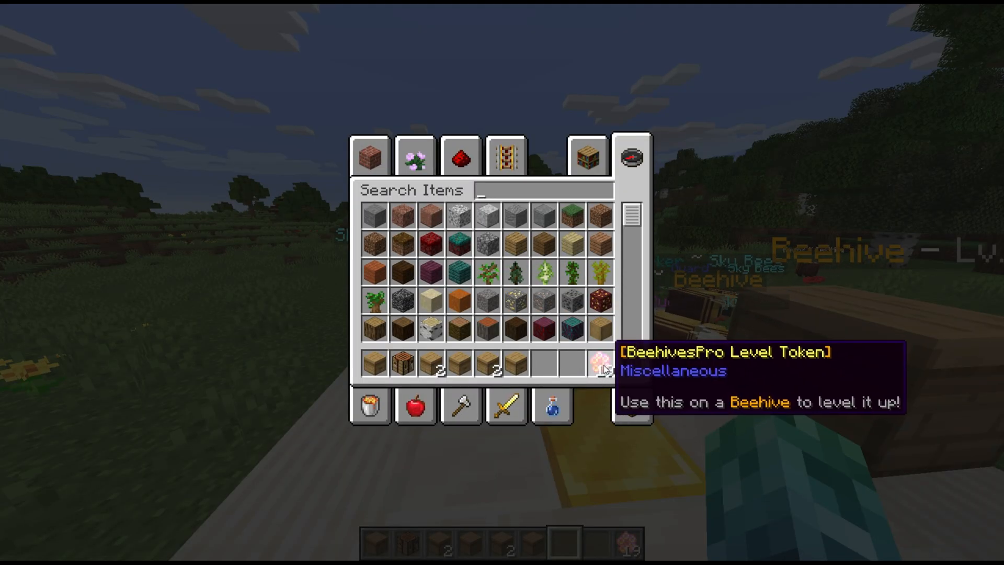
key(Escape)
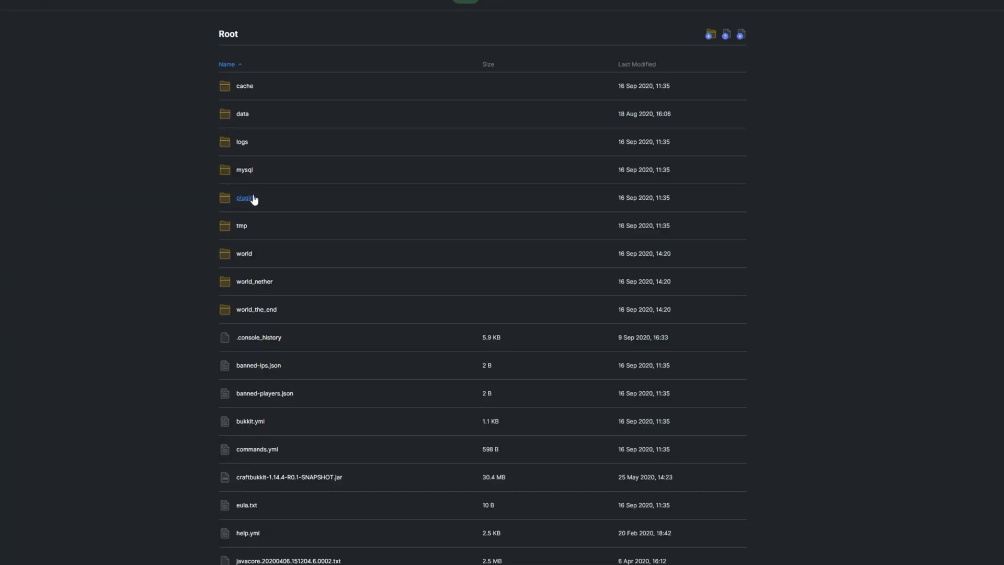
Open plugins/BeehivesPro/config.yml and mark the honey block harvesting setting.
click(245, 198)
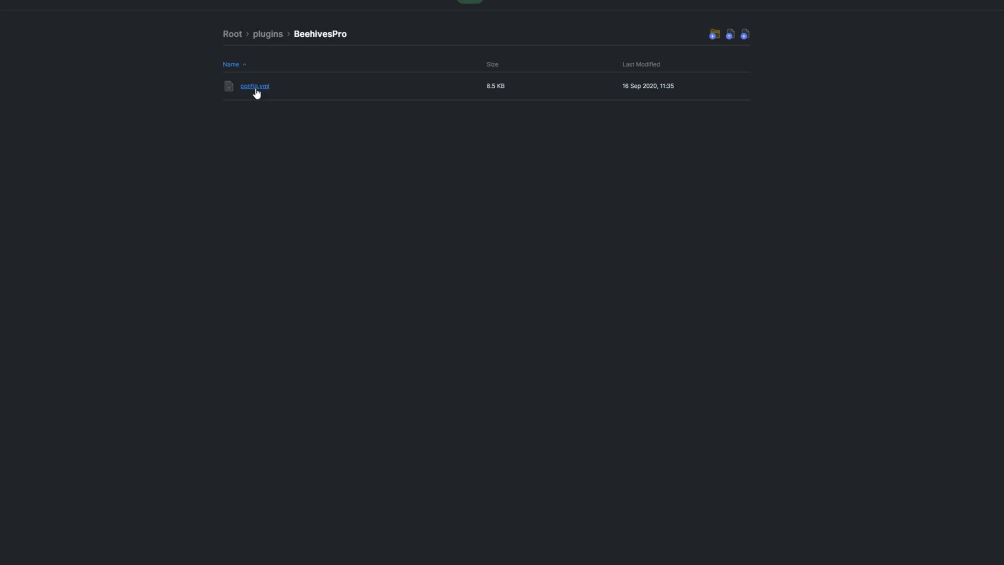
click(255, 85)
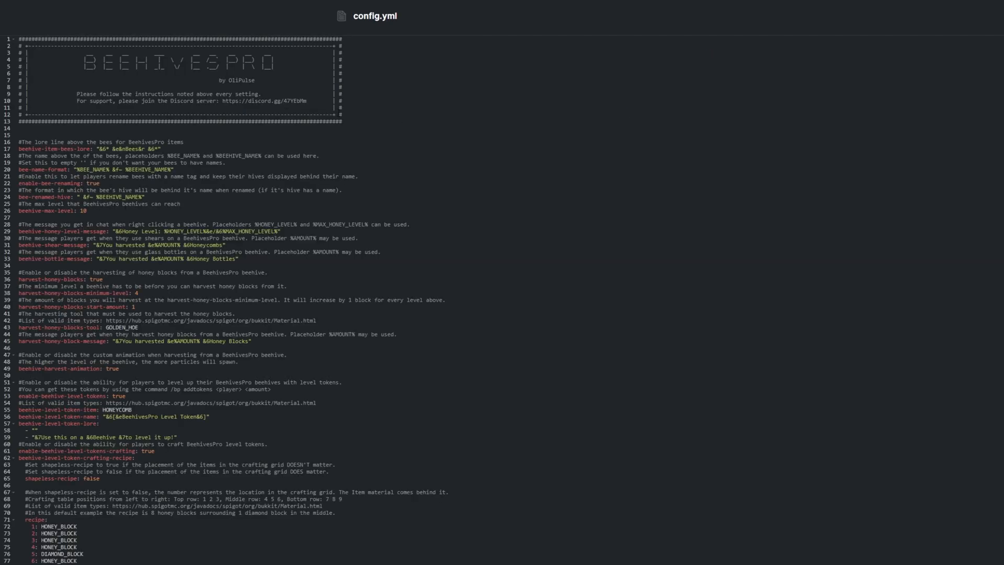
scroll(down, 3)
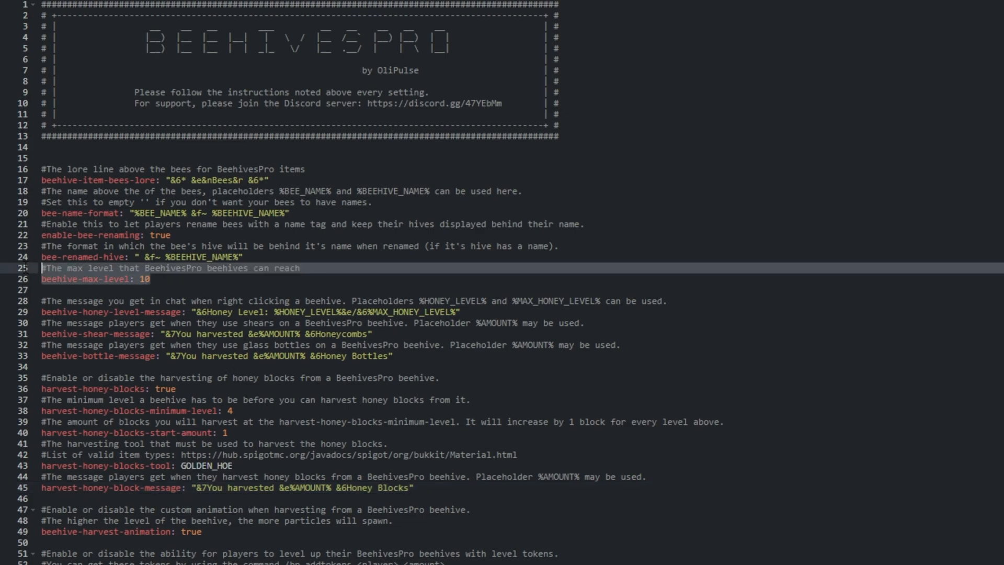
click(32, 378)
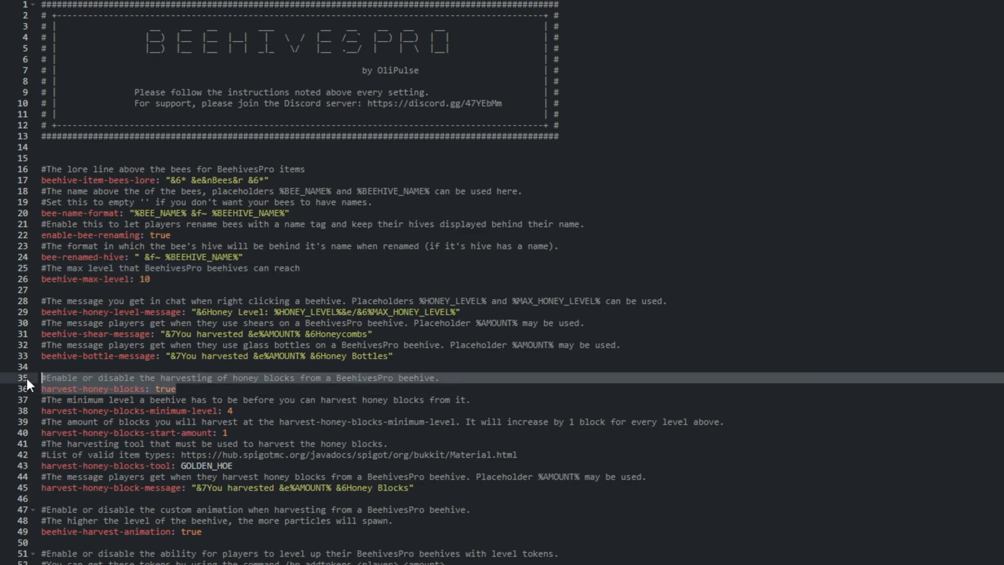
mouse_move(244, 443)
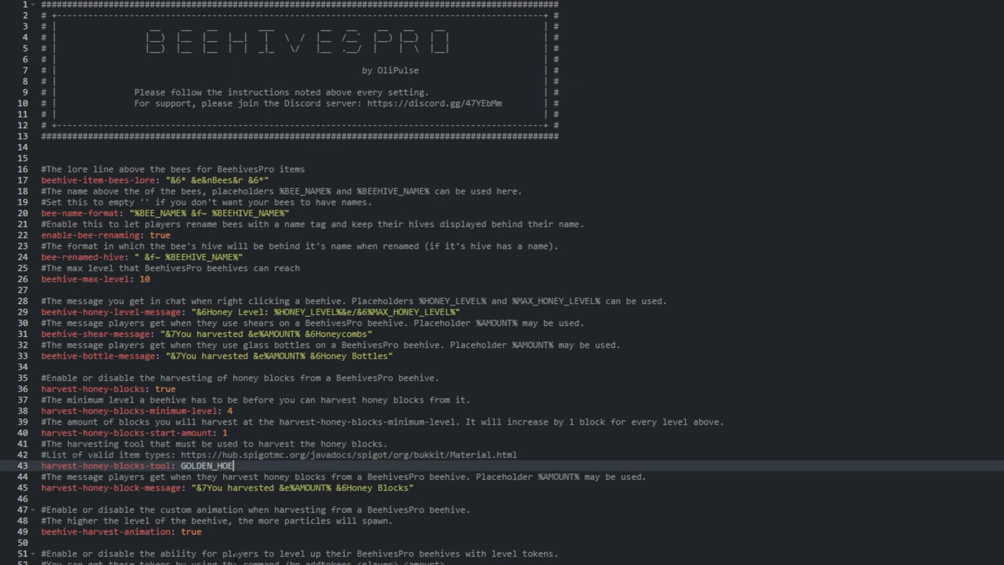
scroll(down, 3)
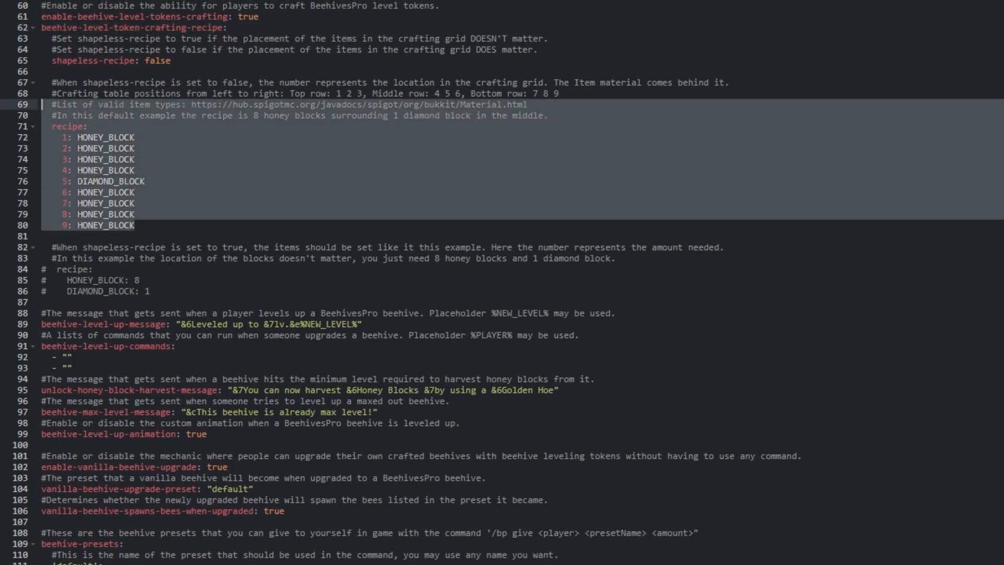
click(173, 236)
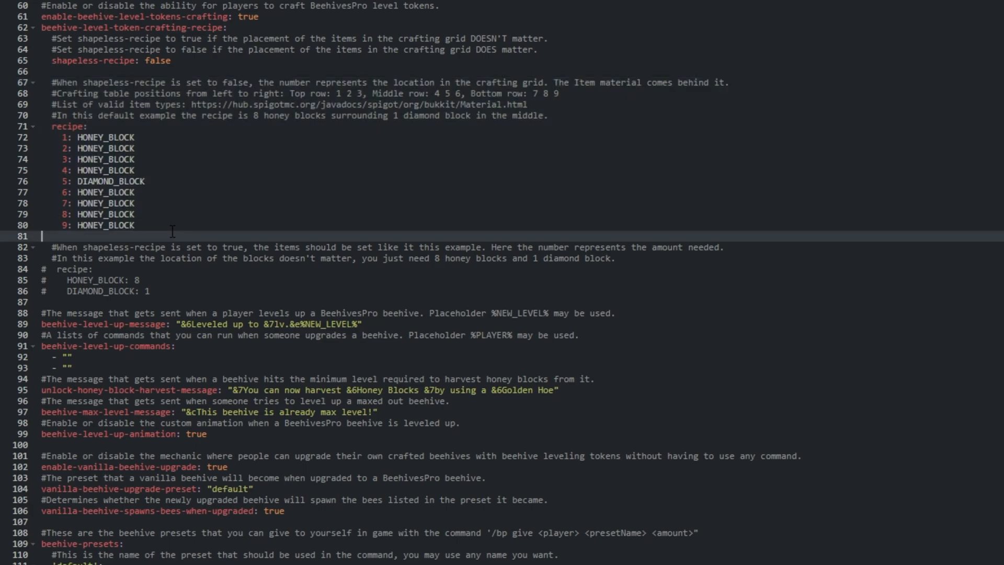
scroll(down, 3)
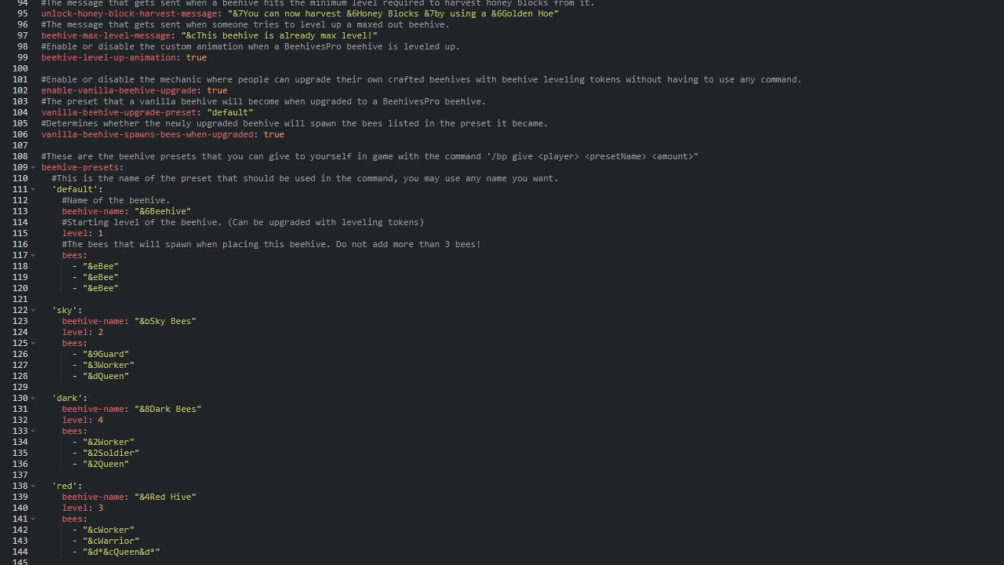
click(51, 167)
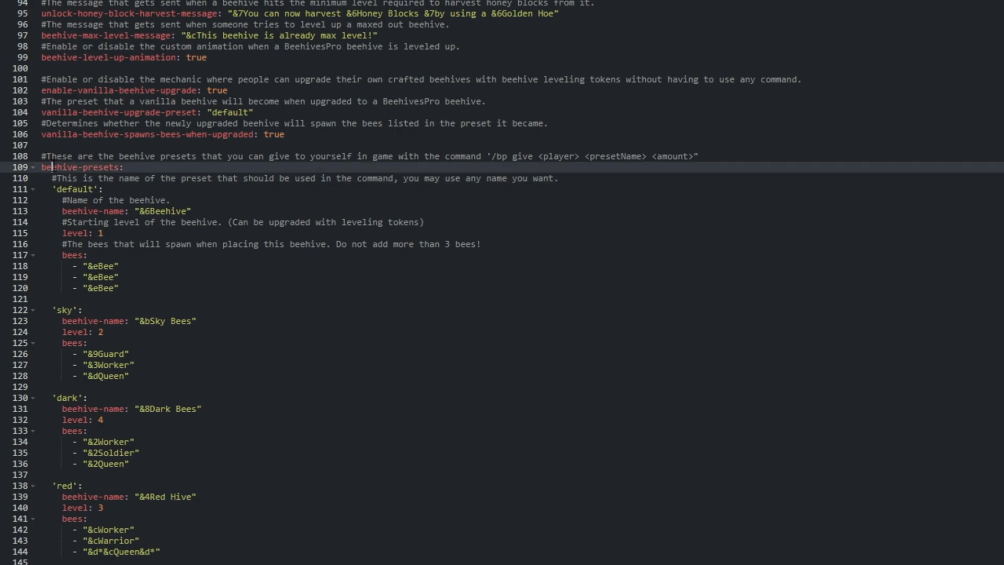
scroll(down, 3)
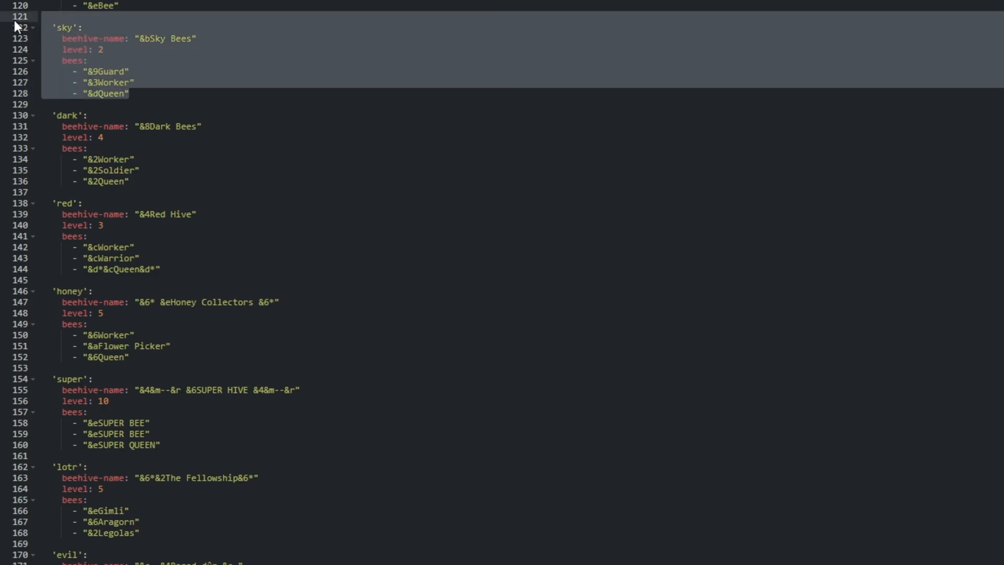
scroll(down, 3)
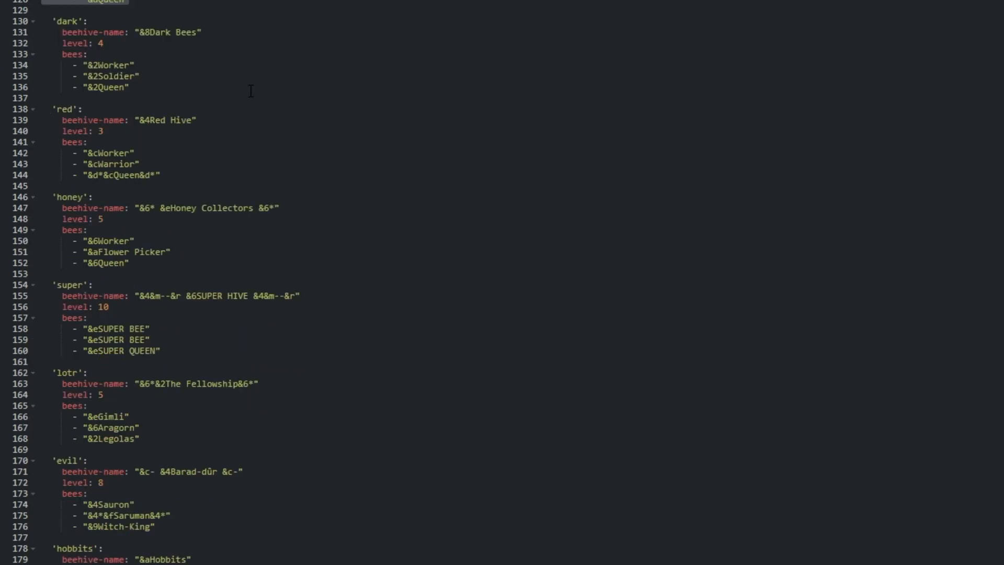
scroll(down, 3)
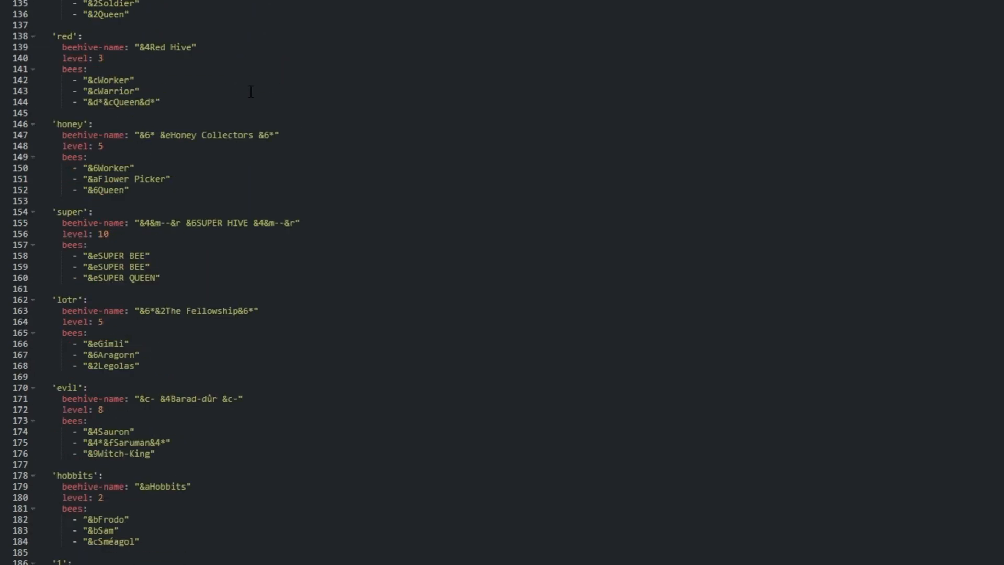